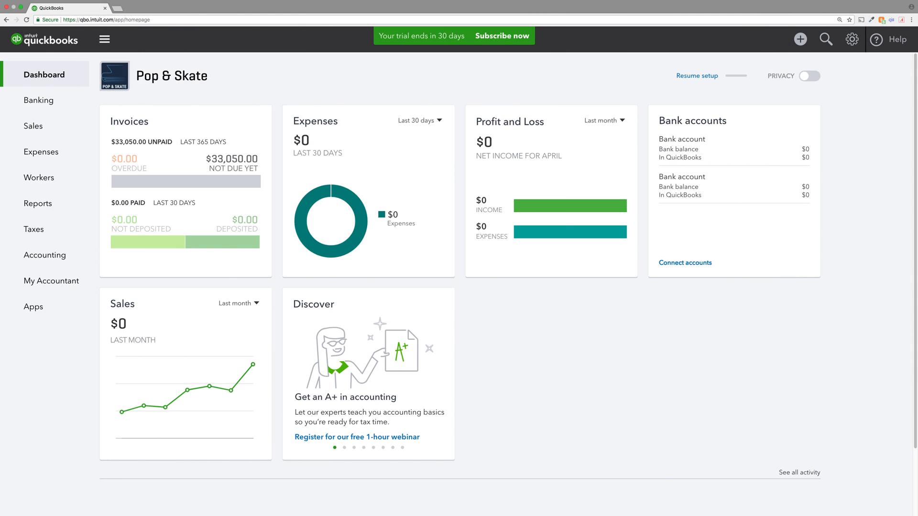
- Show the Customers list under Sales, with the six Pop & Skate customers and balances
{"action": "left_click", "coordinate": [32, 126]}
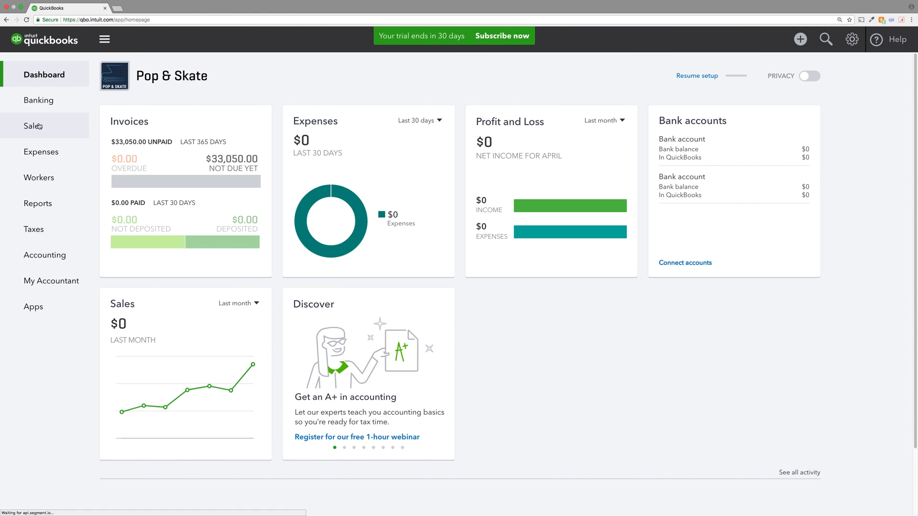
{"action": "left_click", "coordinate": [33, 127]}
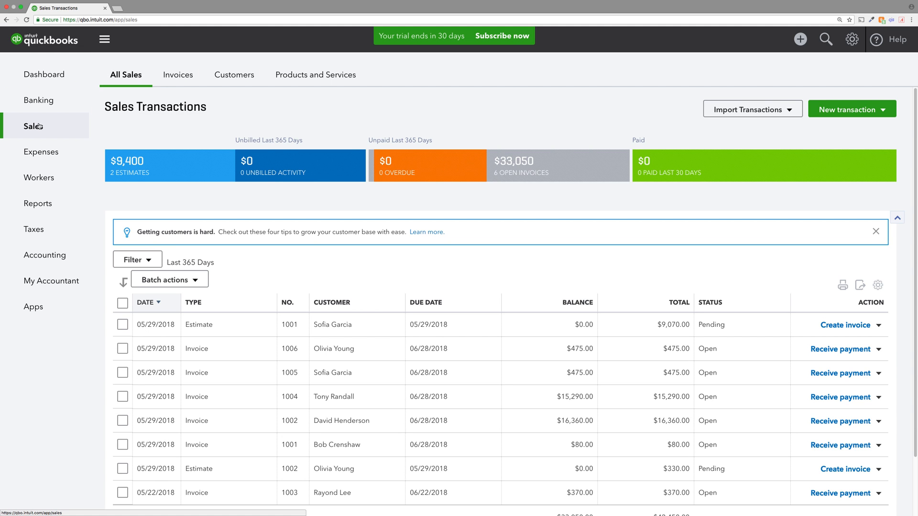
{"action": "left_click", "coordinate": [234, 74]}
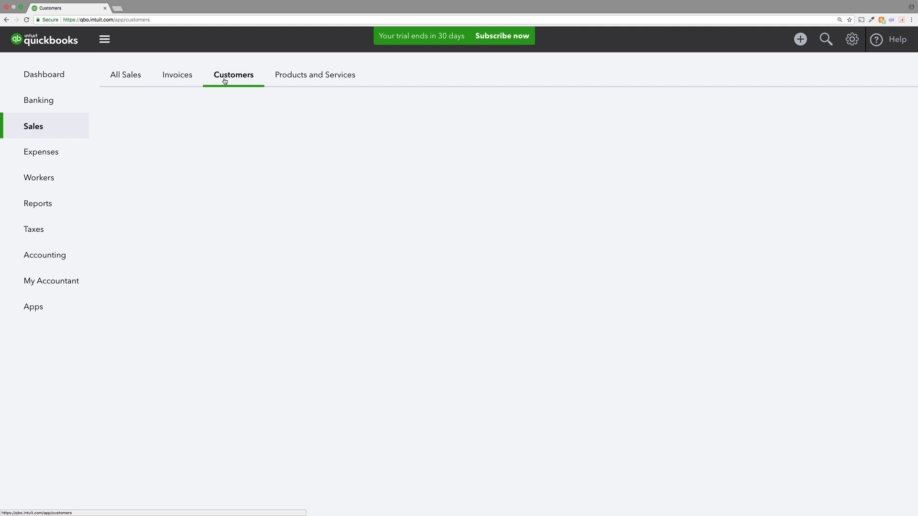
{"action": "left_click", "coordinate": [233, 75]}
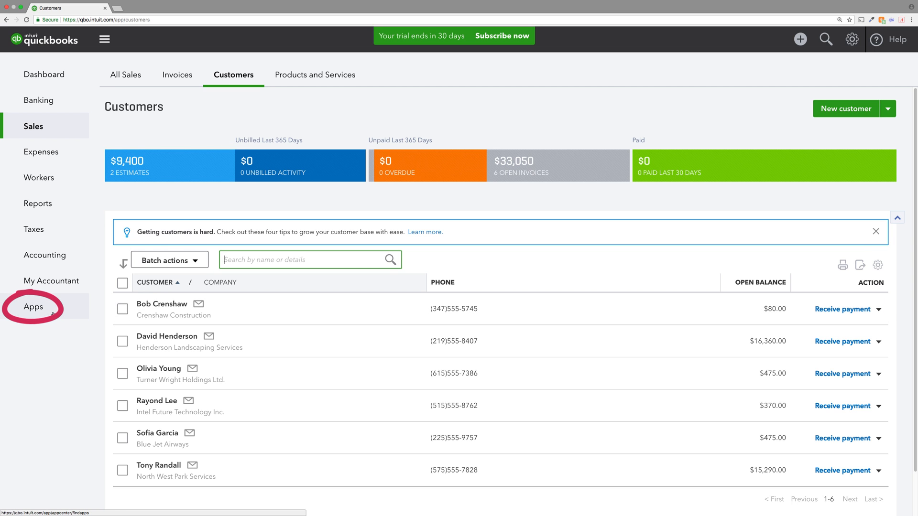
- Search the Apps marketplace for 'meth' and choose the Method:CRM listing
{"action": "left_click", "coordinate": [33, 307]}
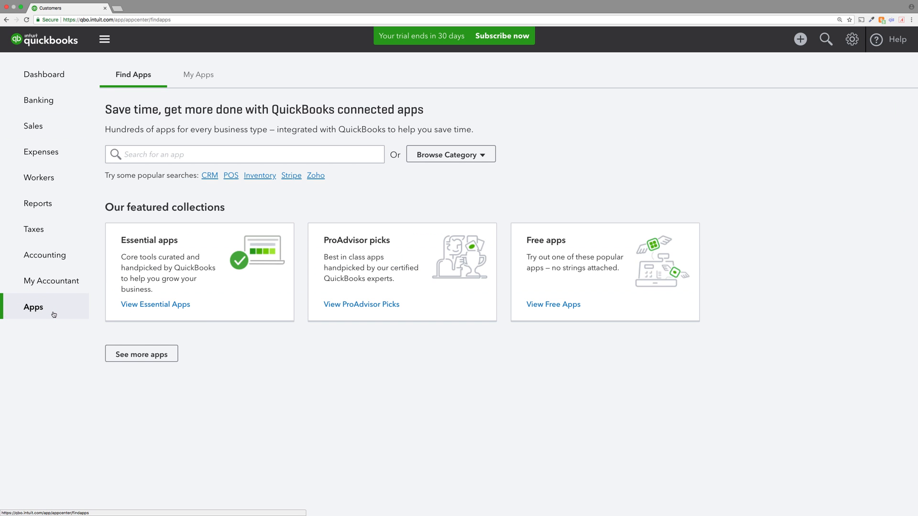
{"action": "type", "text": "method"}
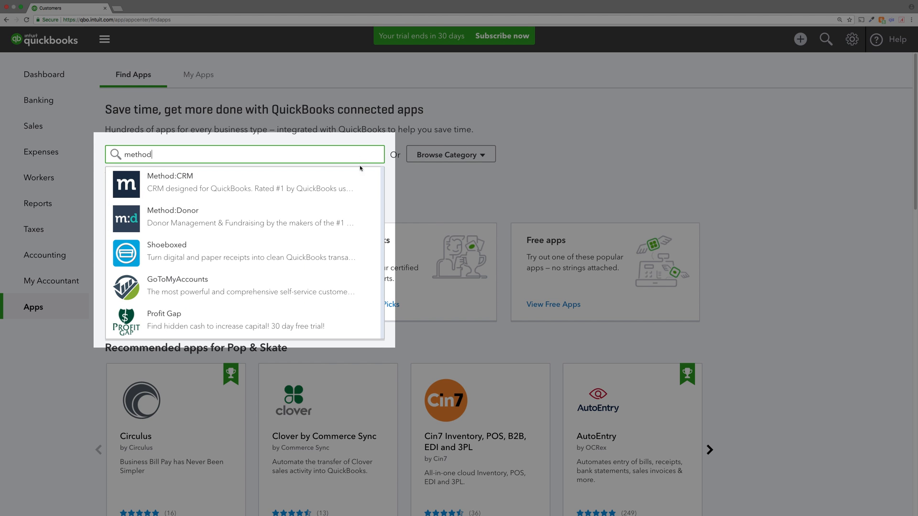
{"action": "left_click", "coordinate": [169, 182]}
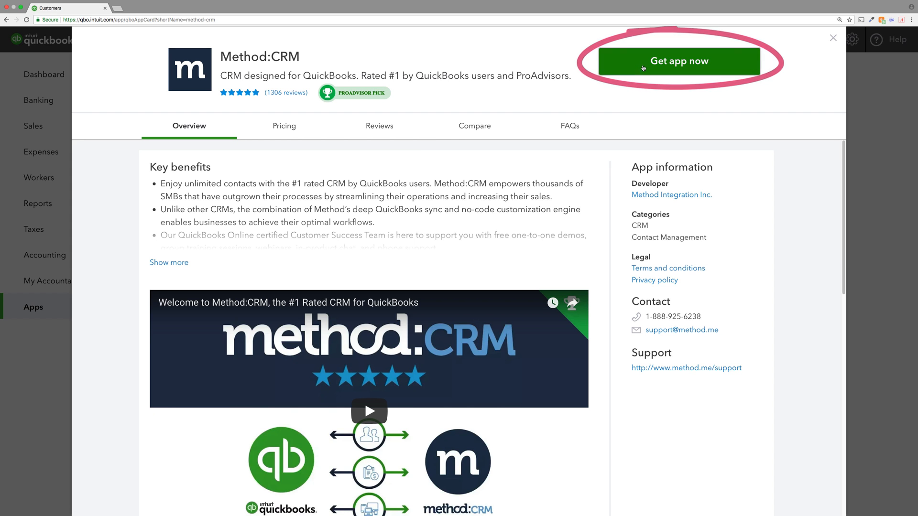
- Get Method:CRM and connect it so it can access the company's QuickBooks data
{"action": "left_click", "coordinate": [679, 61]}
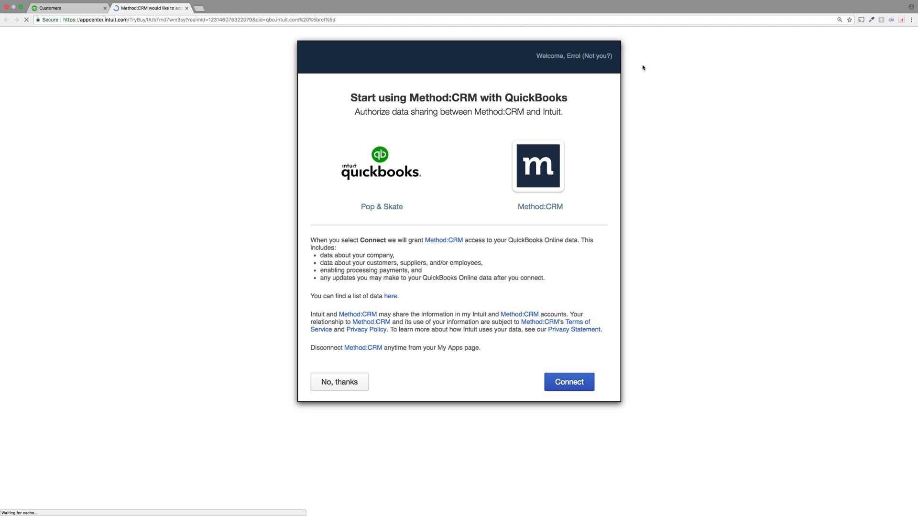
{"action": "left_click", "coordinate": [568, 382]}
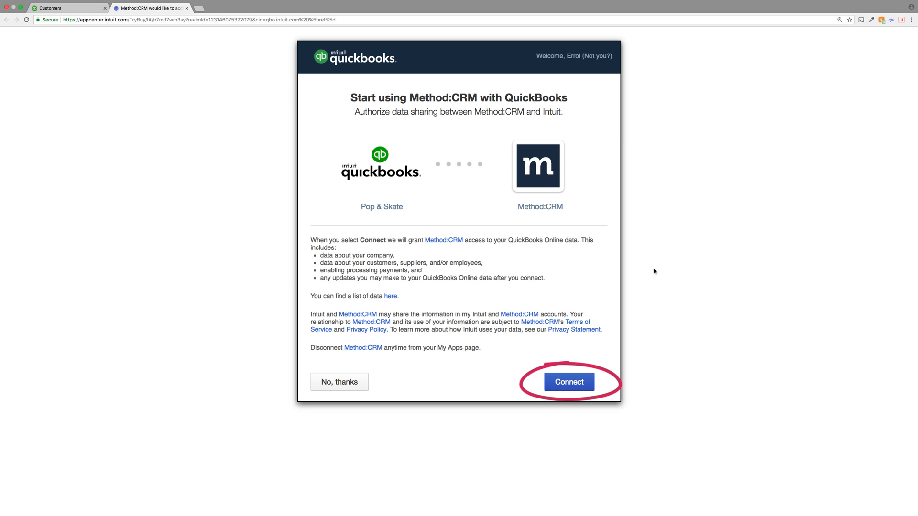
{"action": "left_click", "coordinate": [569, 382]}
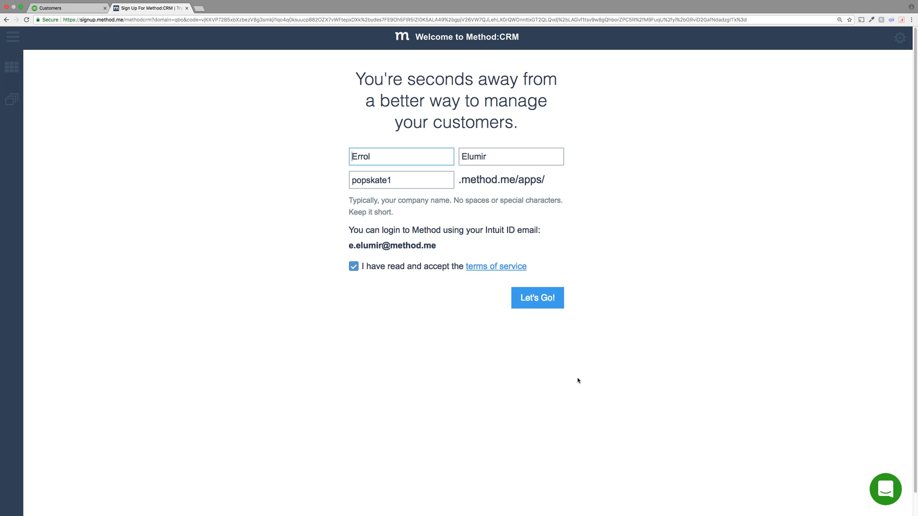
{"action": "mouse_move", "coordinate": [444, 220]}
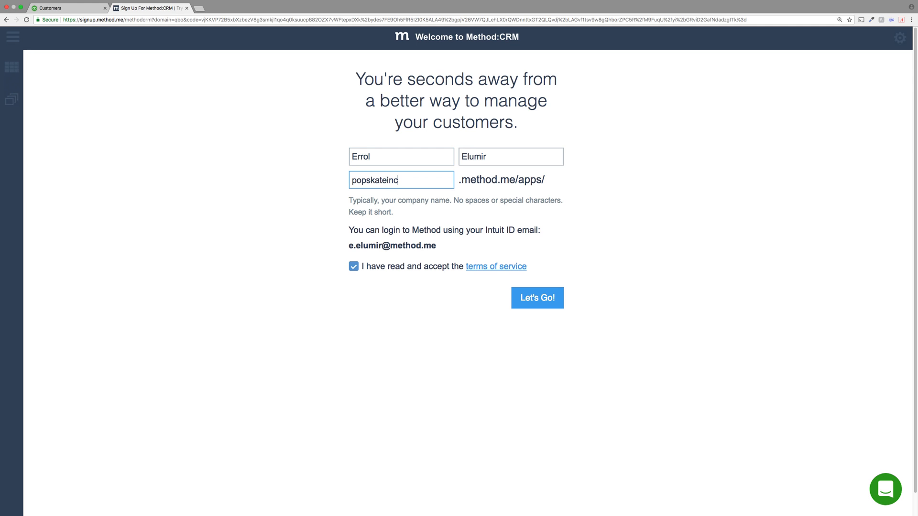
- Submit the Method sign-up with subdomain popskateinc and terms accepted
{"action": "left_click", "coordinate": [537, 299]}
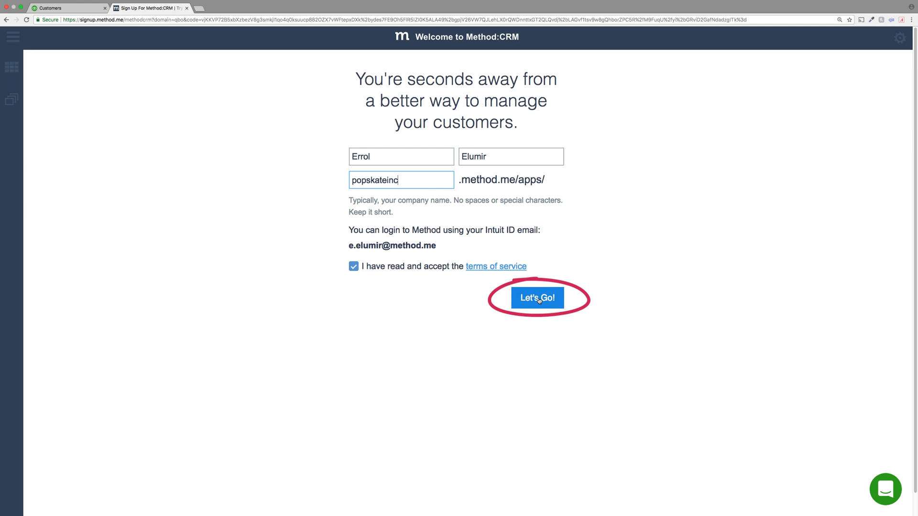
{"action": "left_click", "coordinate": [536, 298]}
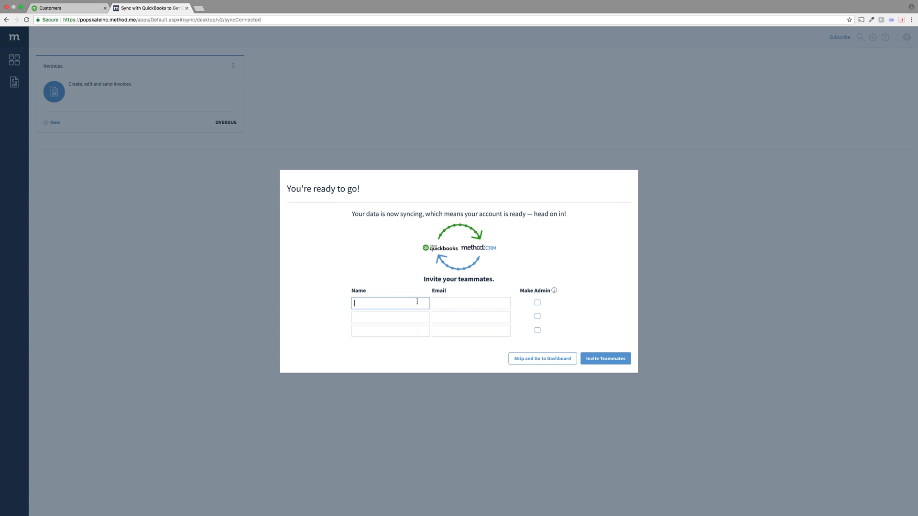
{"action": "type", "text": "Mary"}
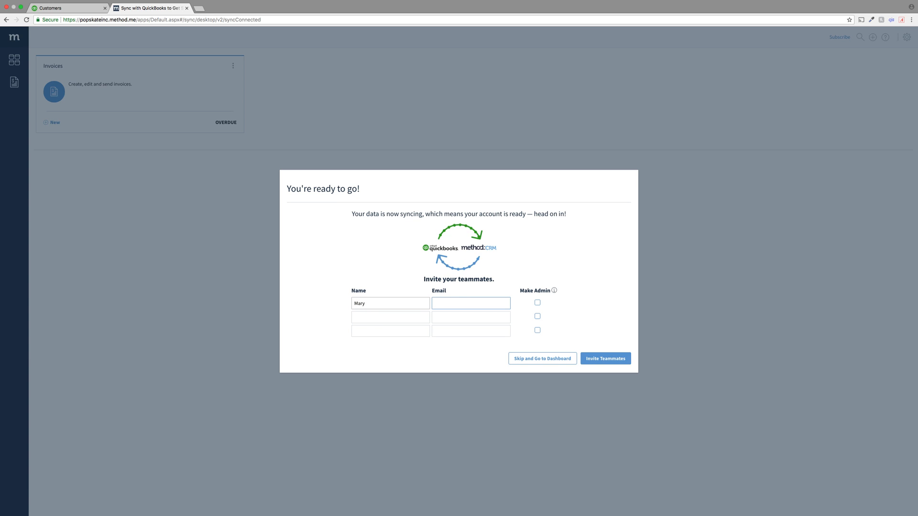
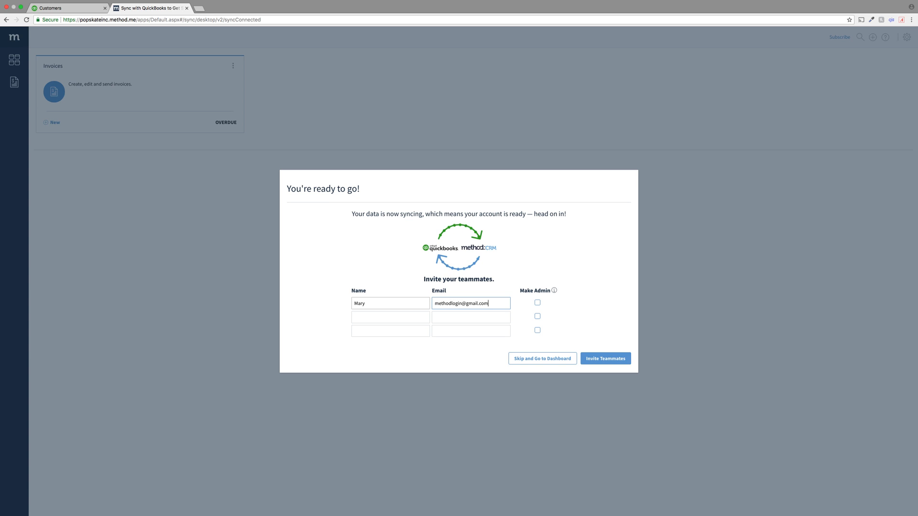
{"action": "left_click", "coordinate": [537, 302]}
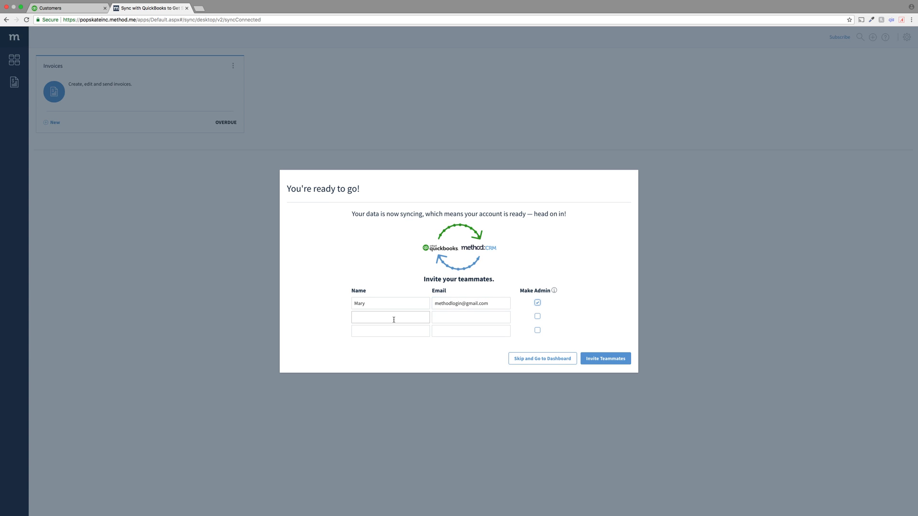
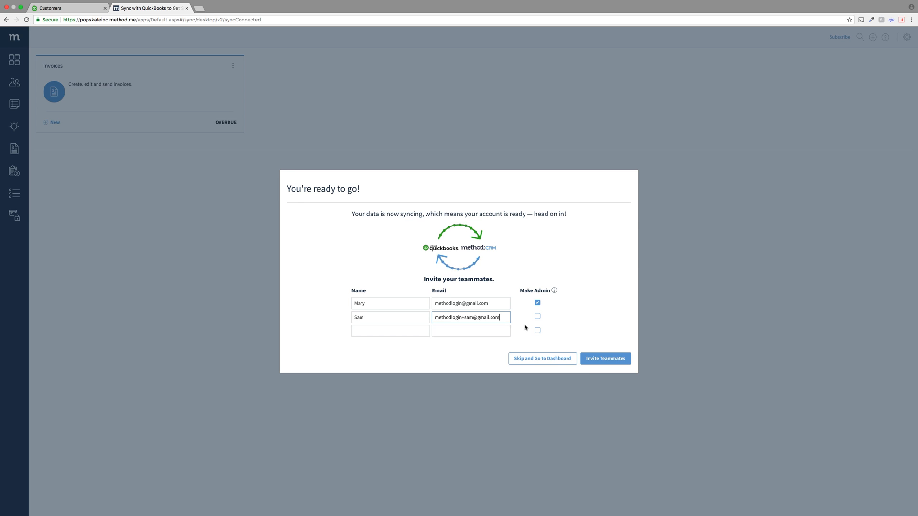
{"action": "left_click", "coordinate": [536, 317]}
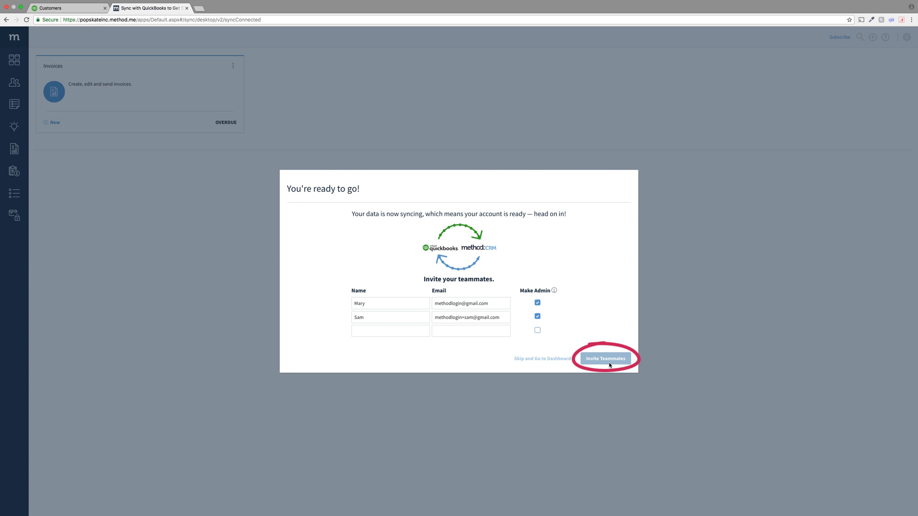
- Send the two teammate invitations and dismiss the Invitations sent notice
{"action": "left_click", "coordinate": [606, 359]}
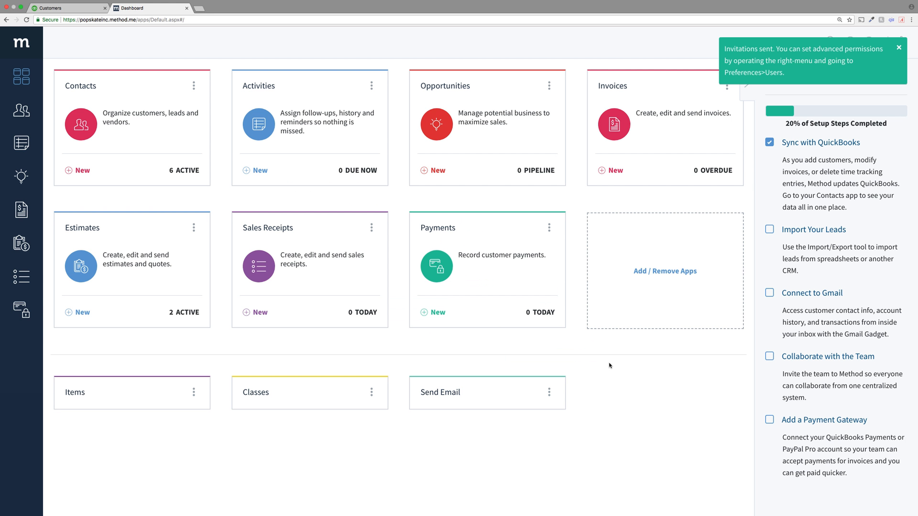
{"action": "left_click", "coordinate": [899, 47]}
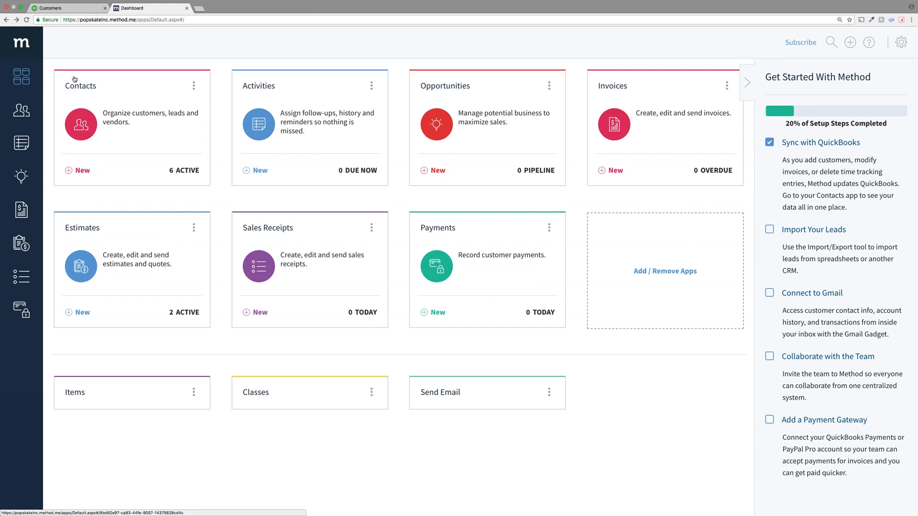
{"action": "mouse_move", "coordinate": [614, 452]}
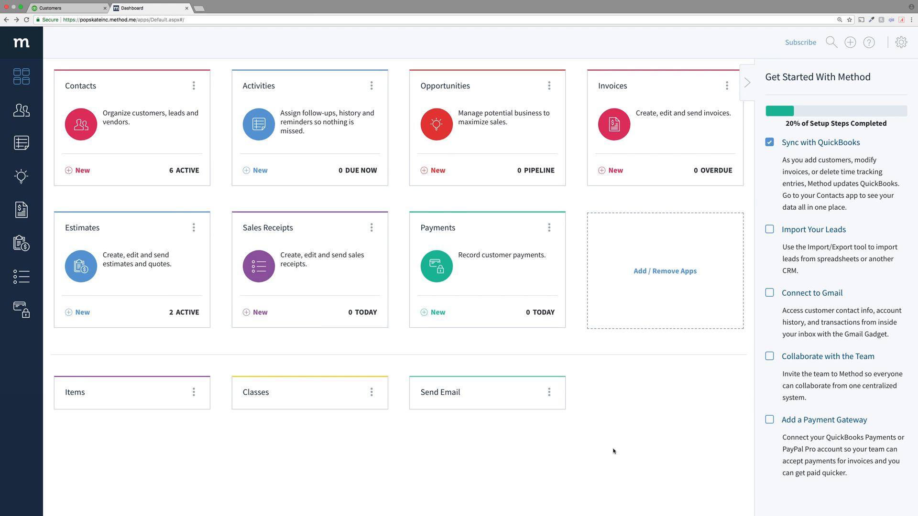